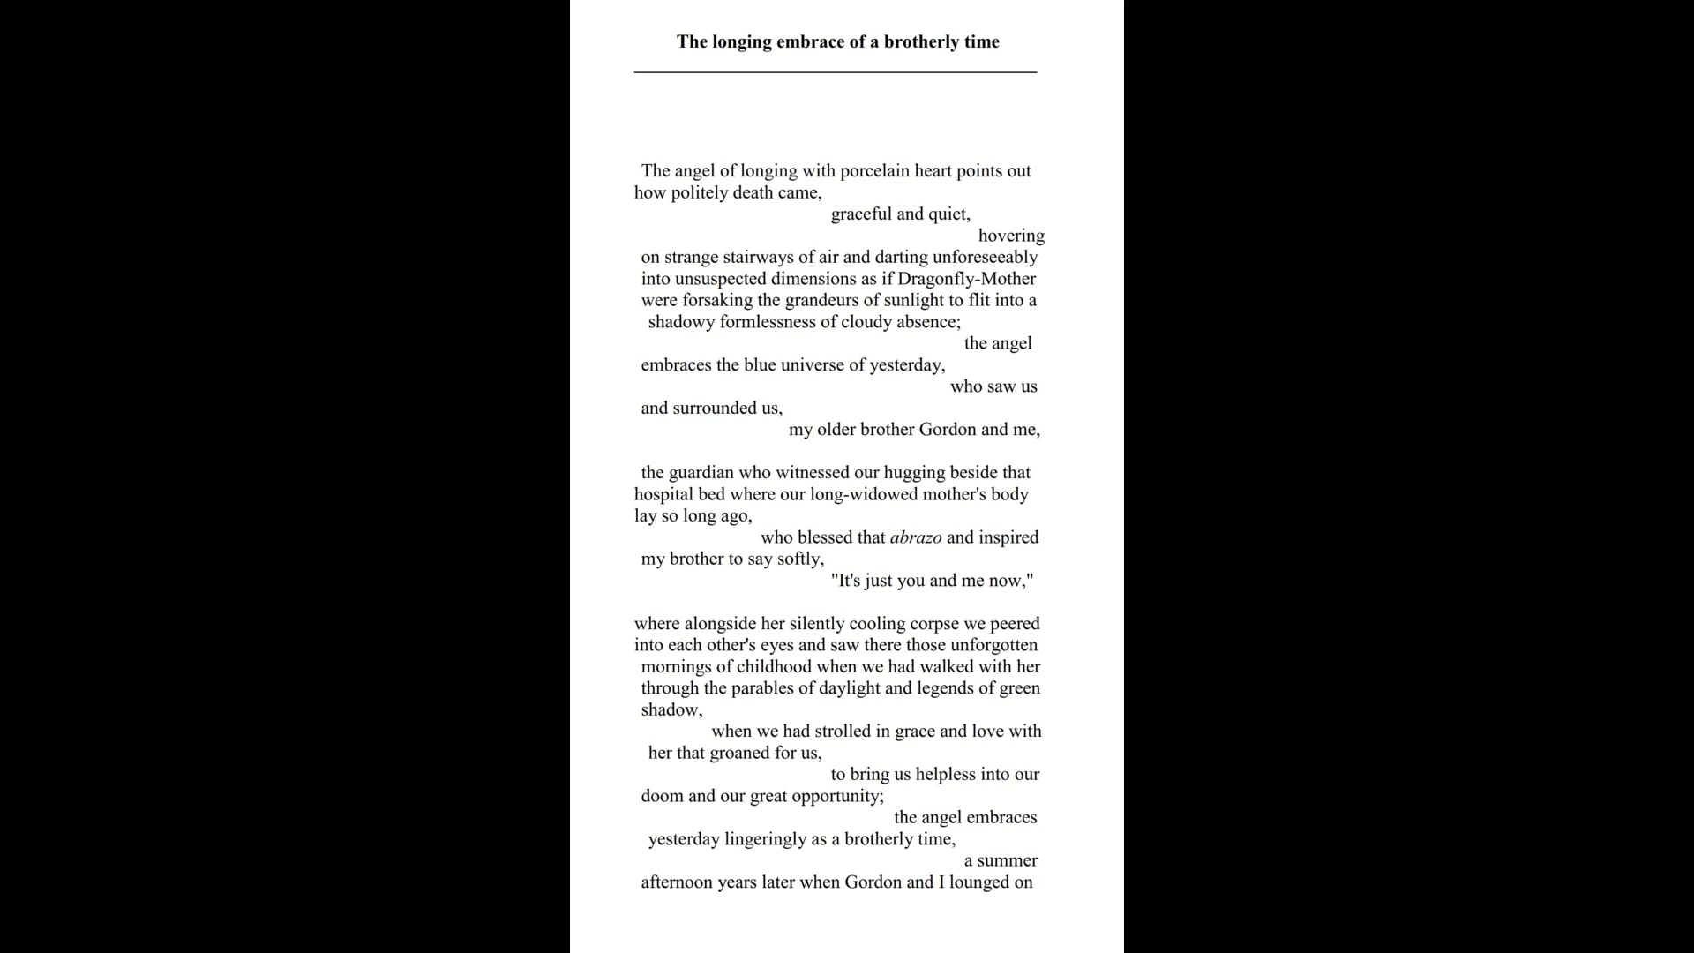
pyautogui.scroll(-3)
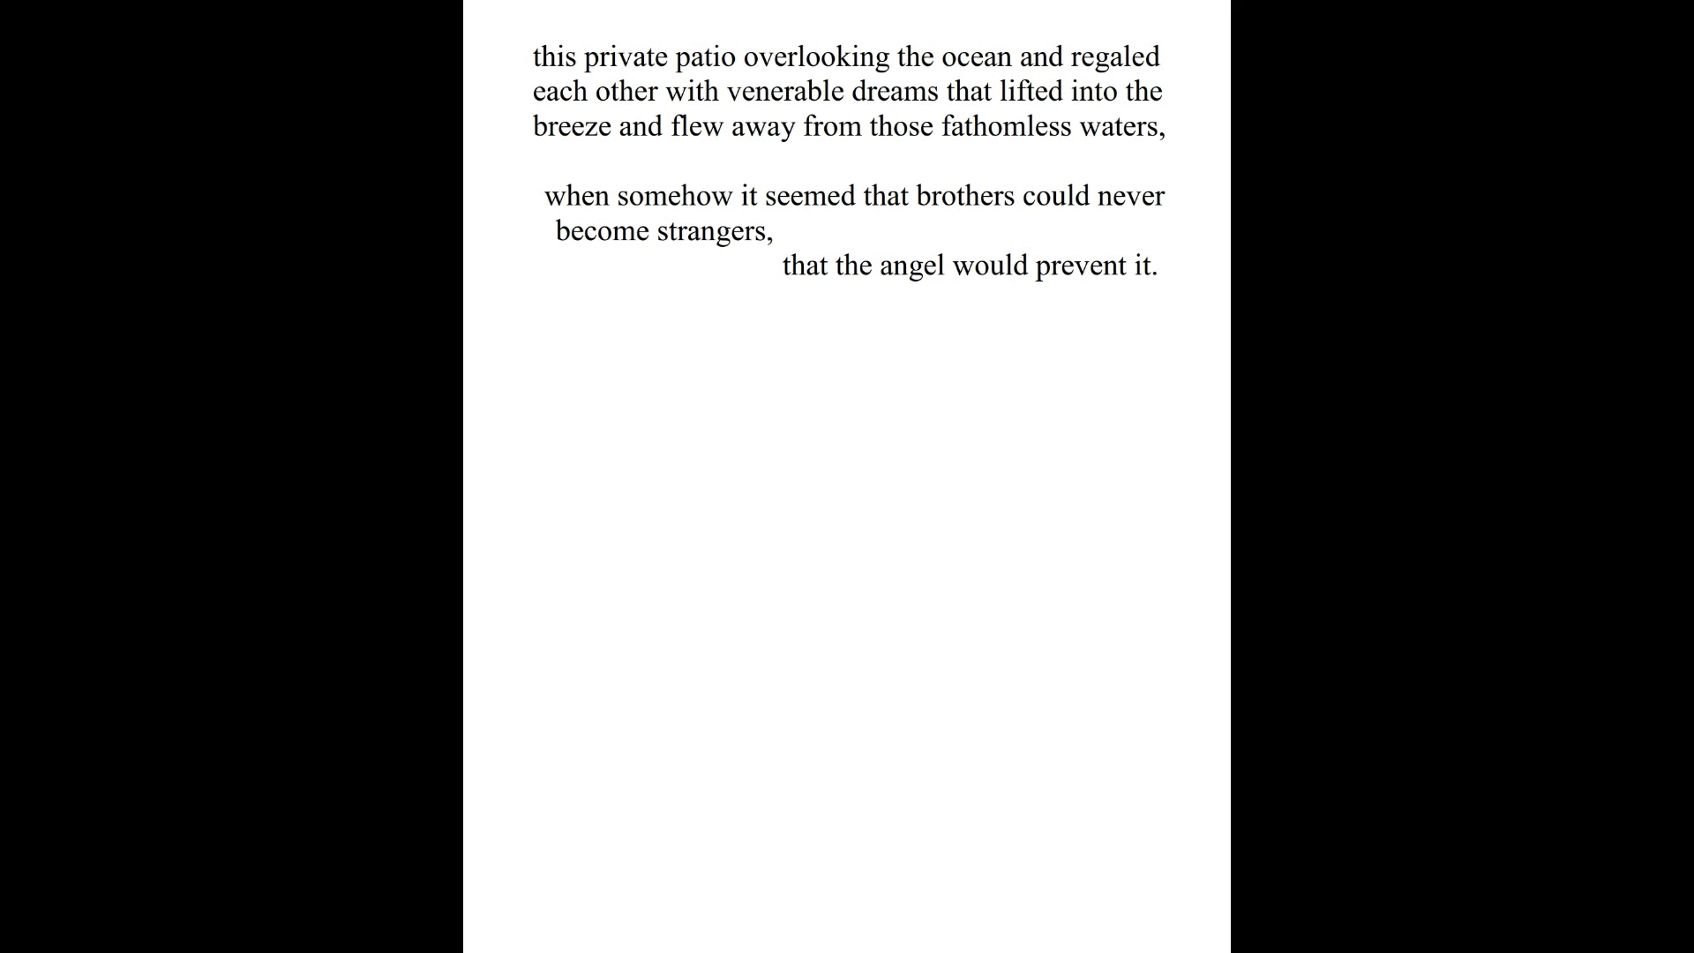